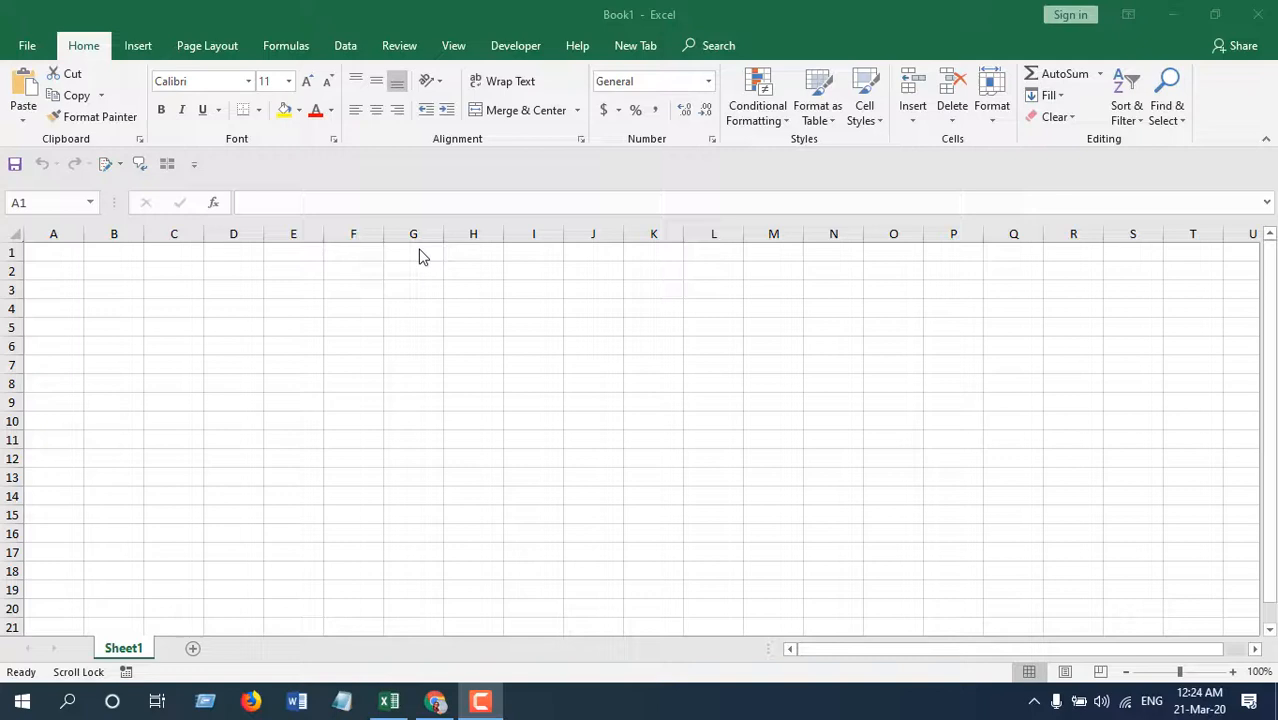
mouse_move(364, 178)
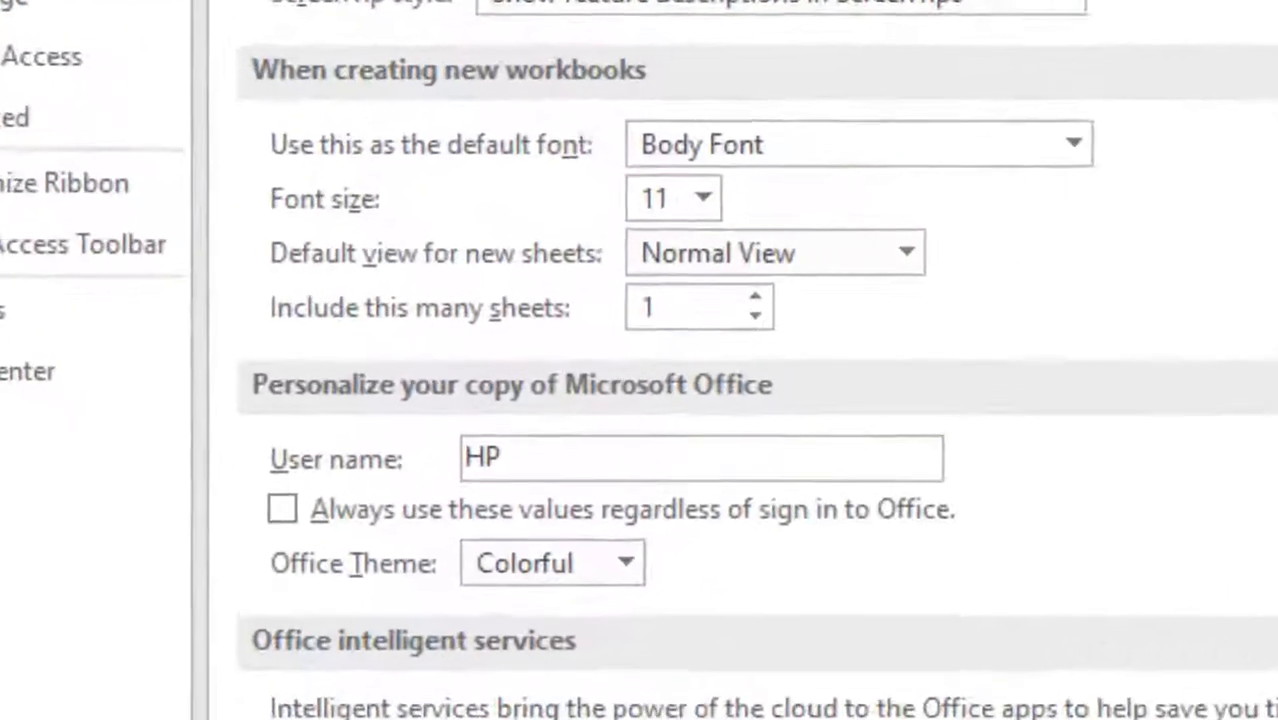
- Set 'Default view for new sheets' in General options to Page Break Preview
scroll("down", 3)
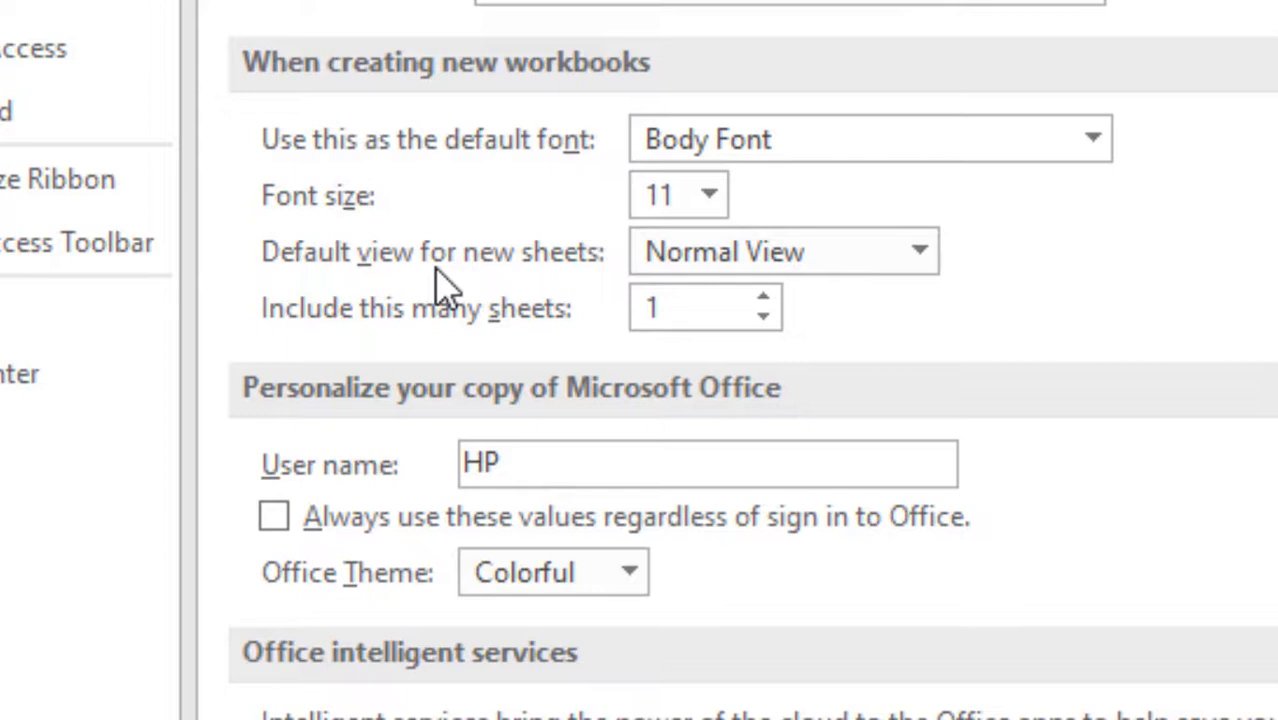
mouse_move(784, 252)
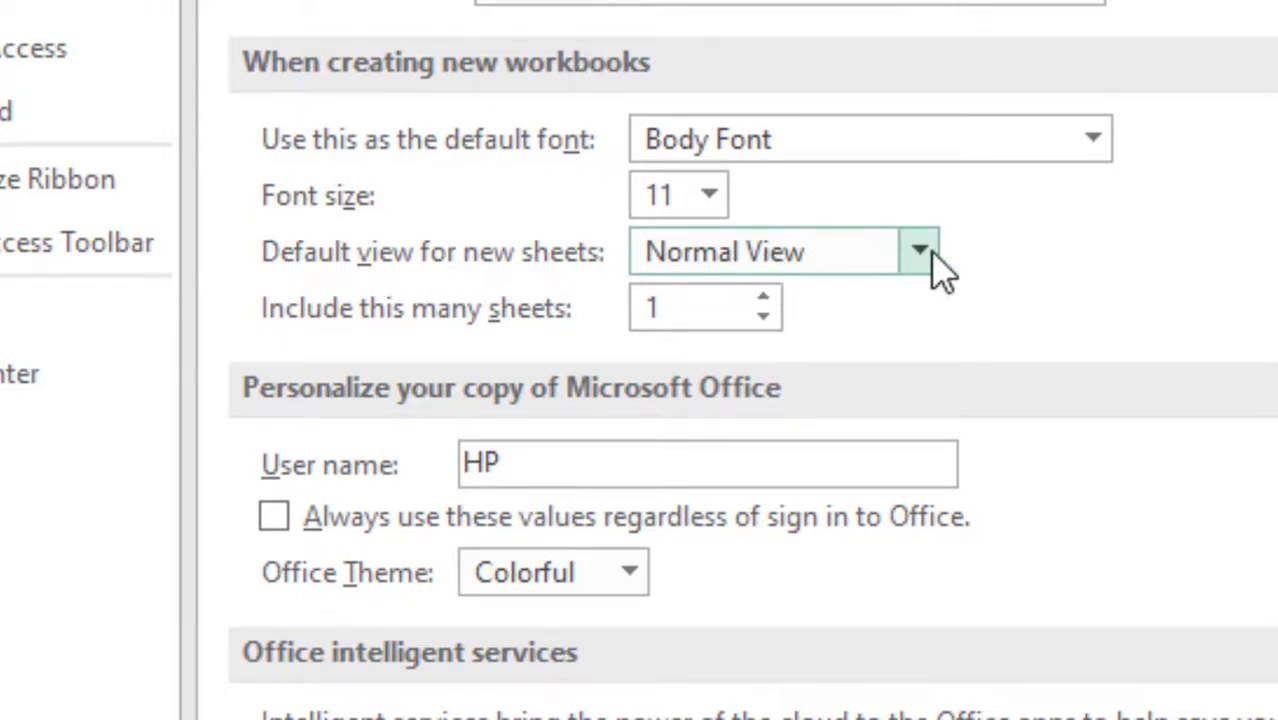
left_click(918, 252)
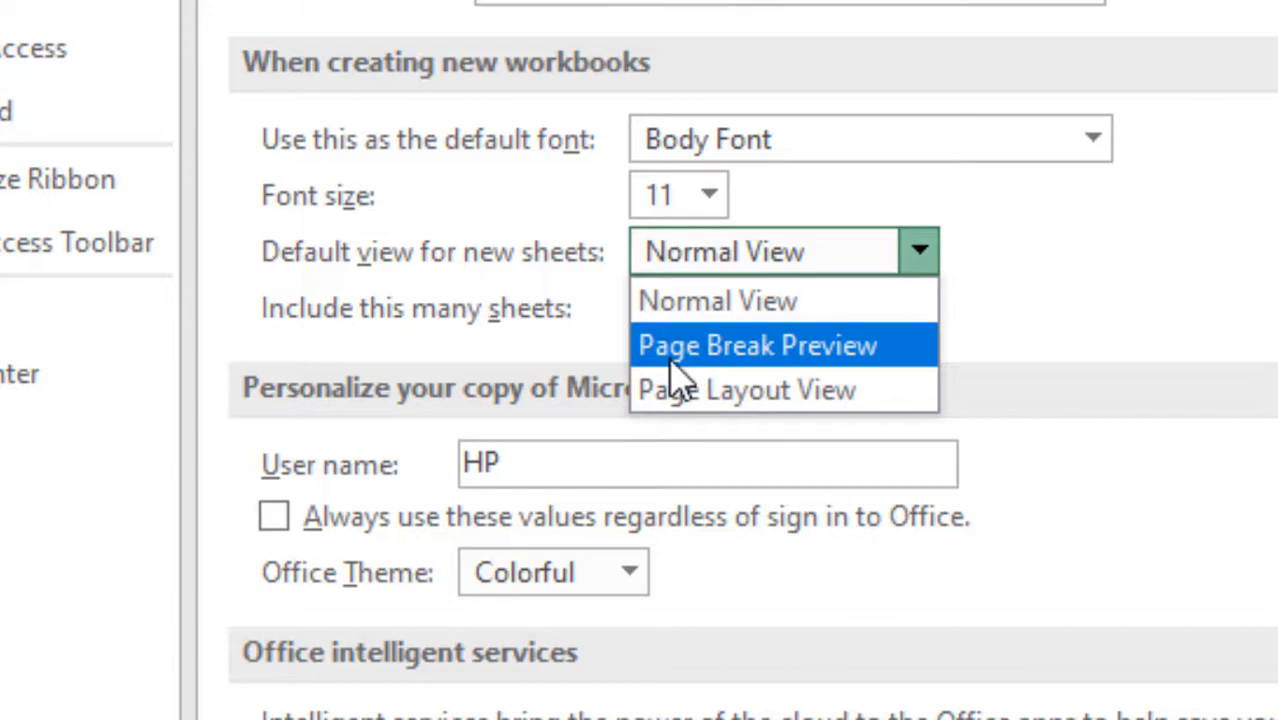
left_click(756, 344)
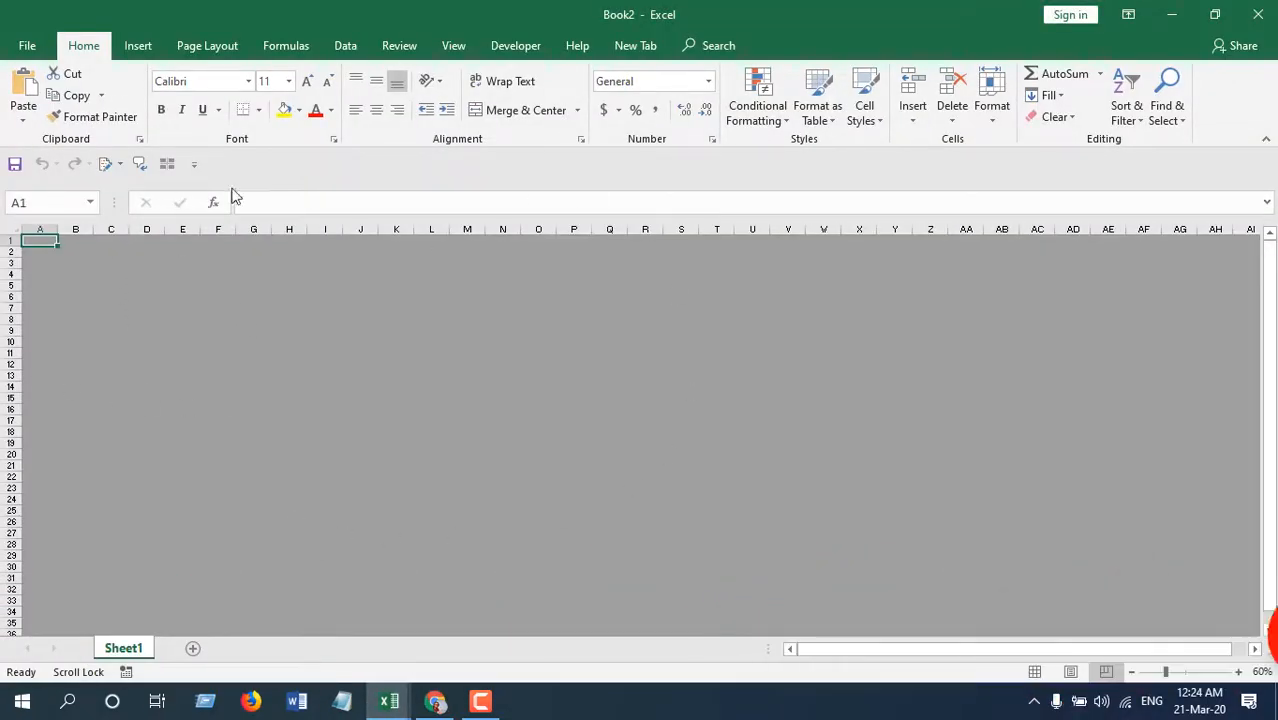
mouse_move(428, 264)
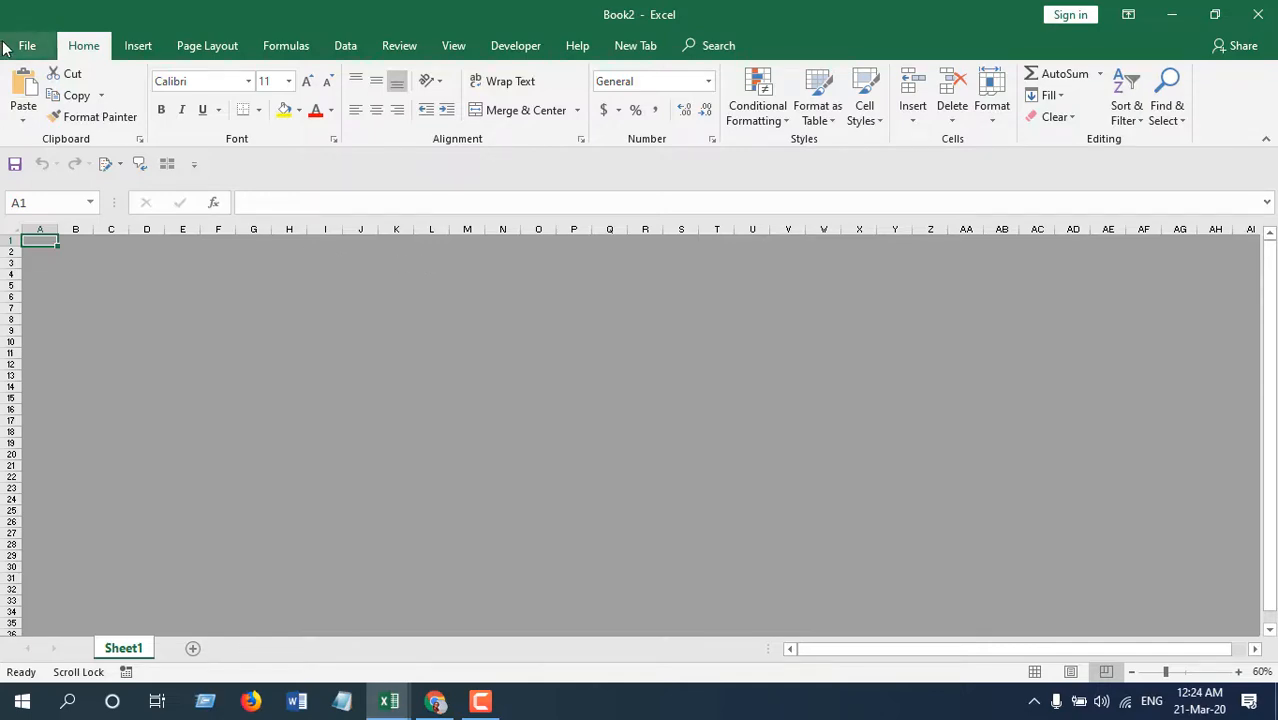
- Set the default view for new sheets to Page Layout View and create a blank workbook in it
left_click(28, 44)
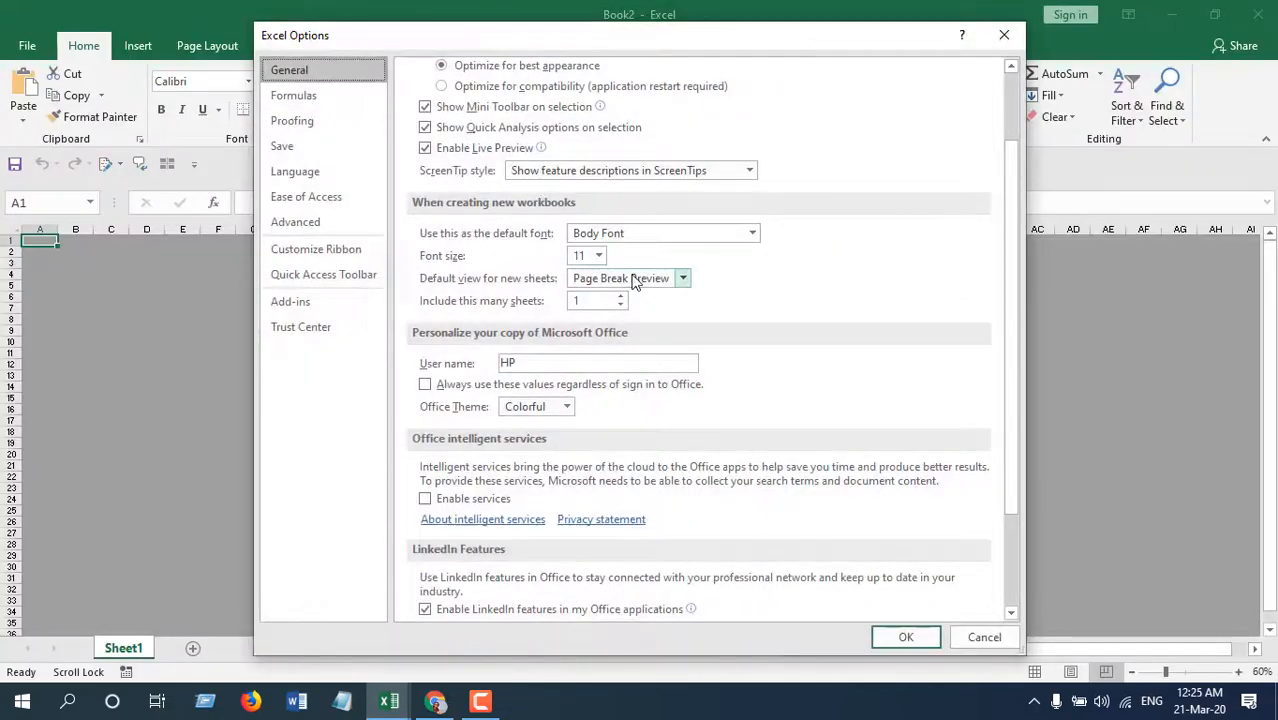
left_click(682, 278)
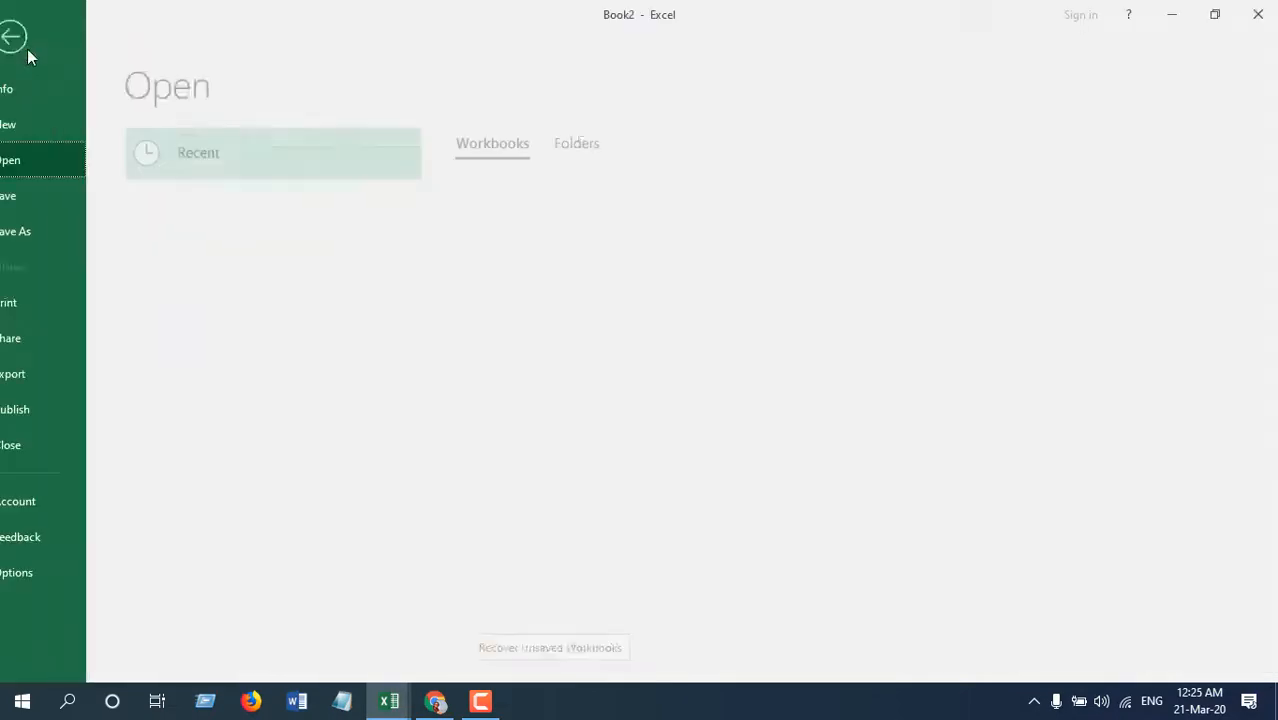
left_click(36, 124)
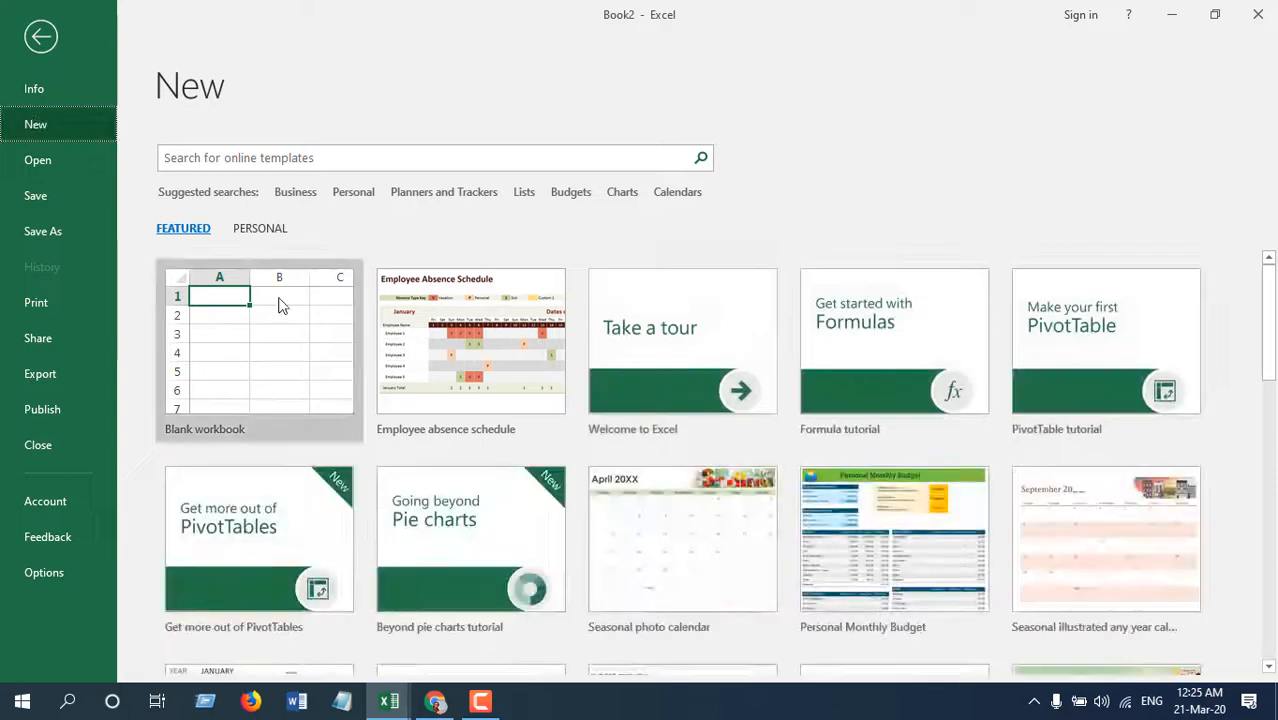
left_click(260, 350)
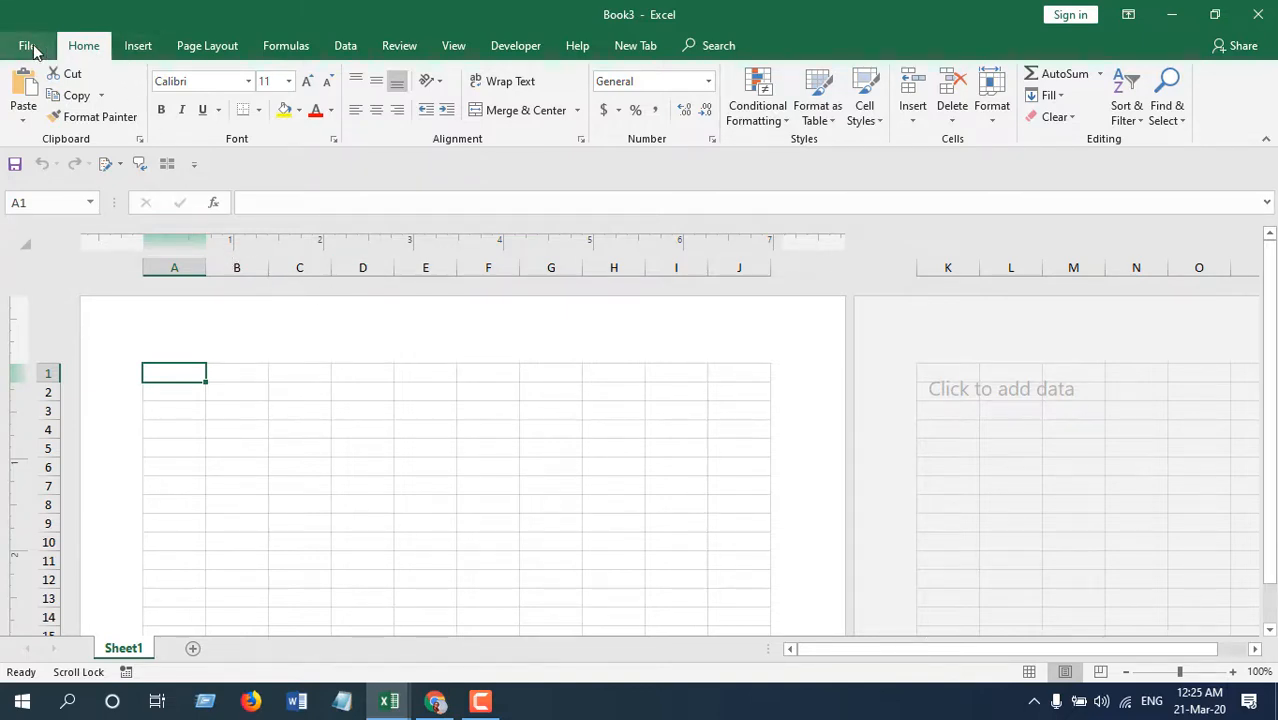
- Switch the default view for new sheets back to Normal View
left_click(28, 44)
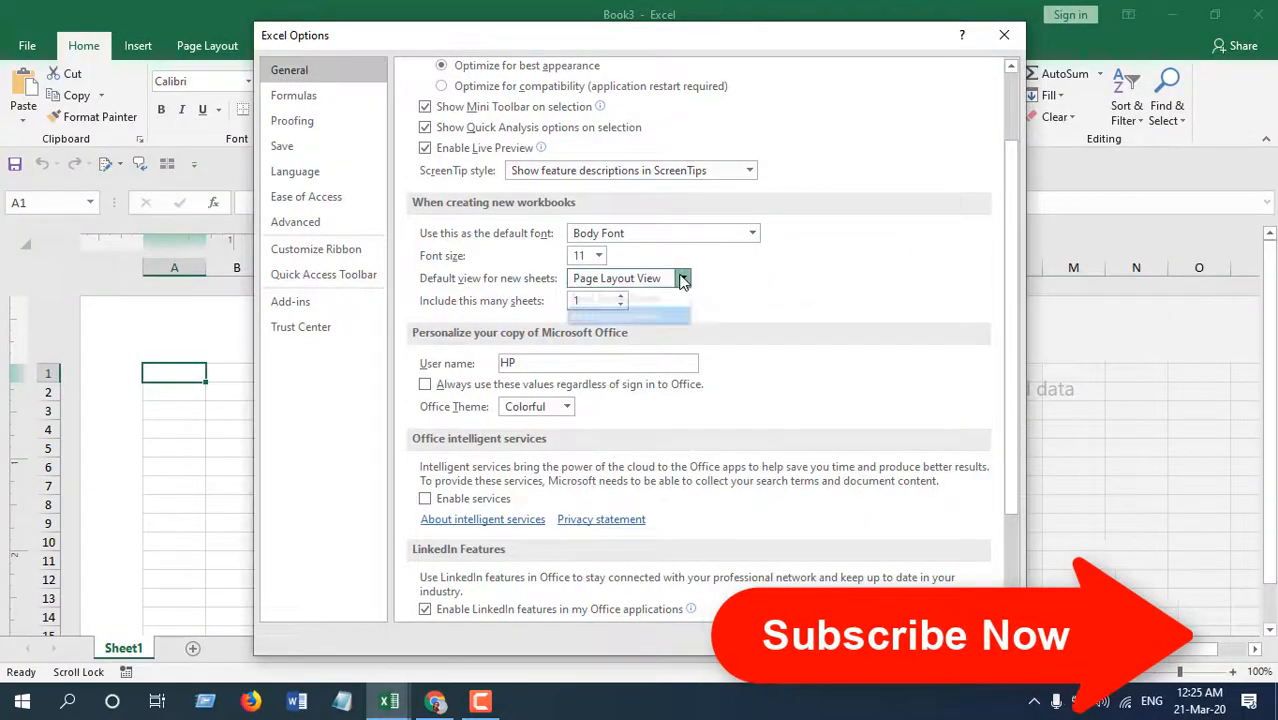
left_click(620, 296)
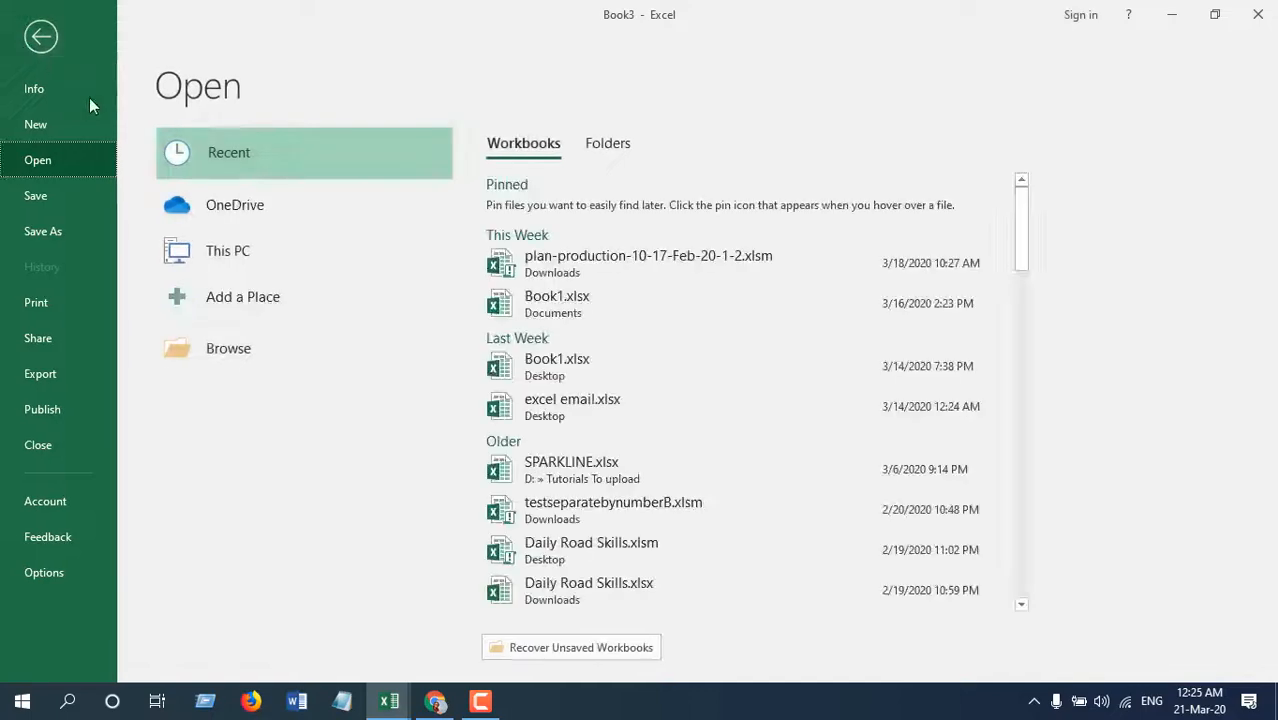
- Create a new blank workbook (Book4) that opens in Normal View
left_click(36, 124)
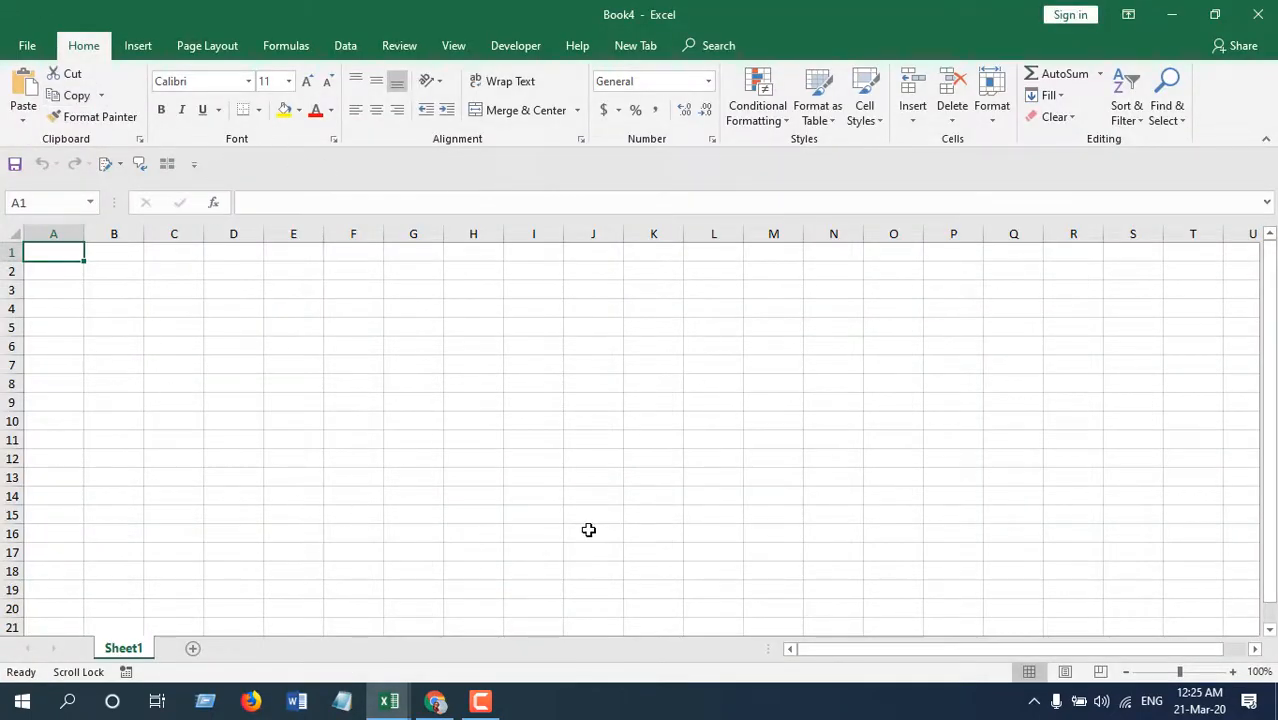
mouse_move(588, 524)
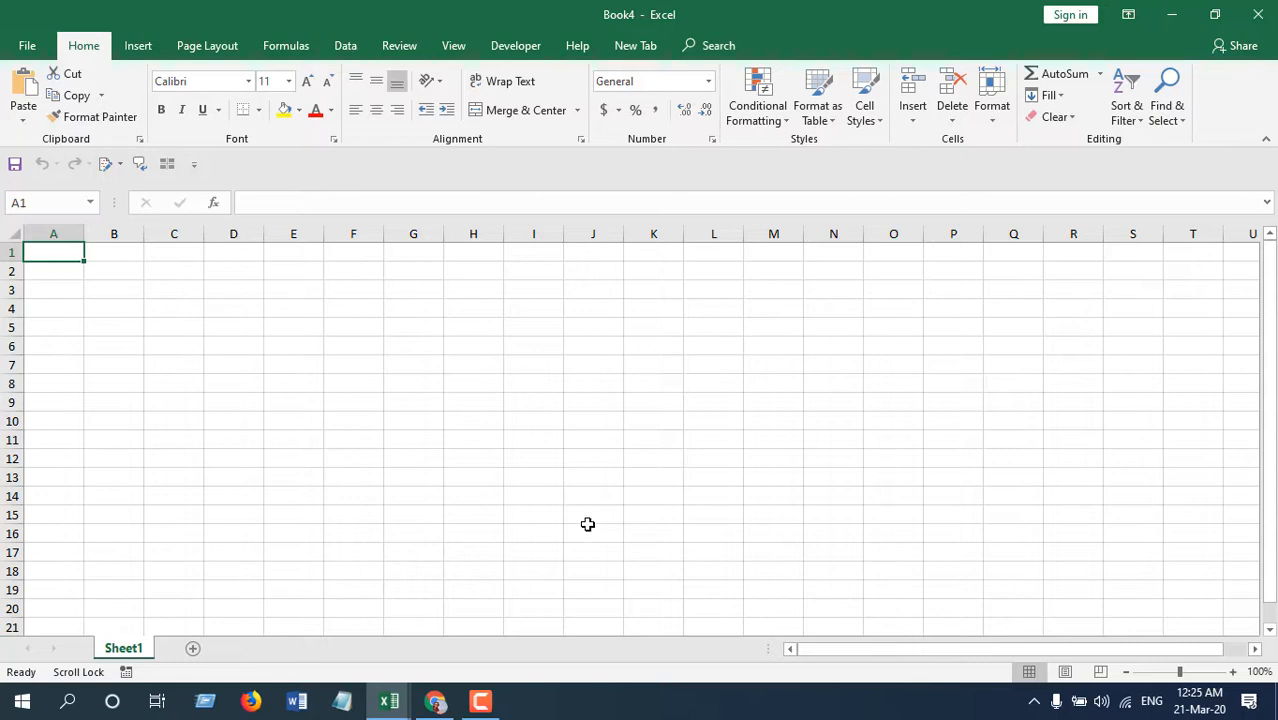